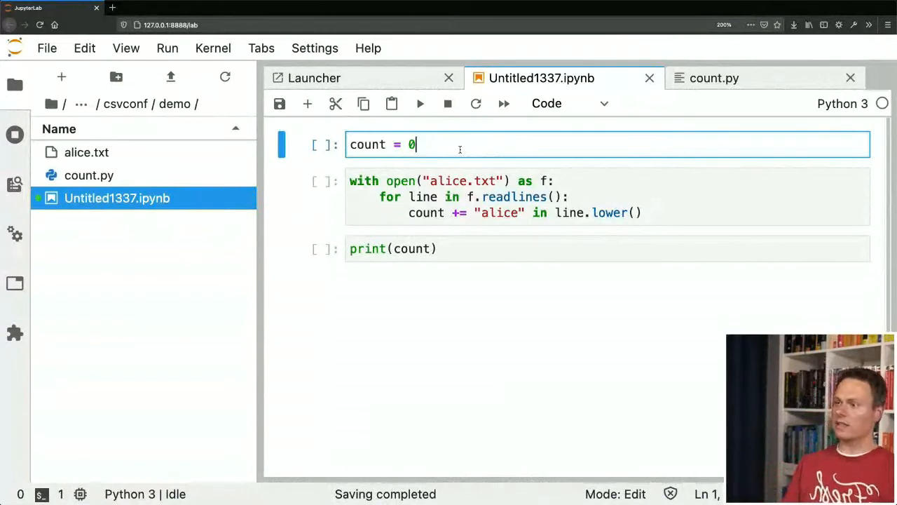
Run the notebook cells so the alice line count 401 prints, then switch to the terminal.
key("Shift+Enter")
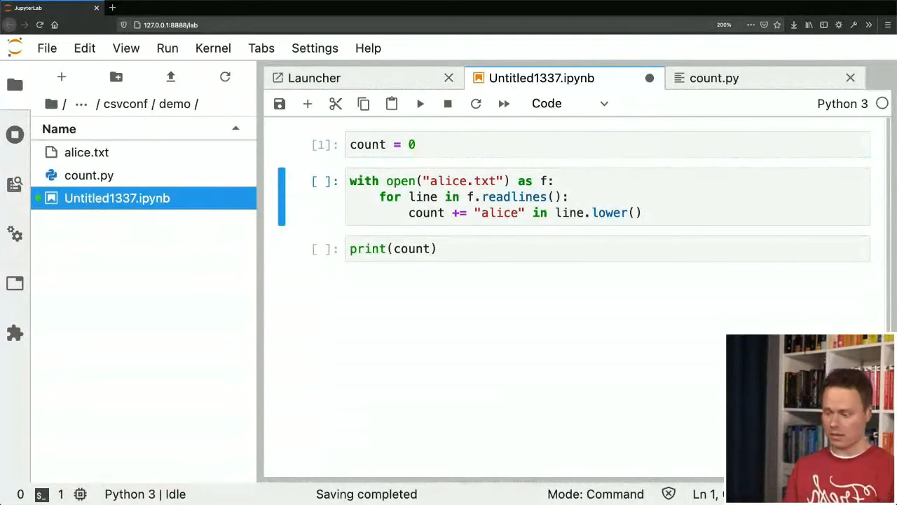
key("Shift+Enter")
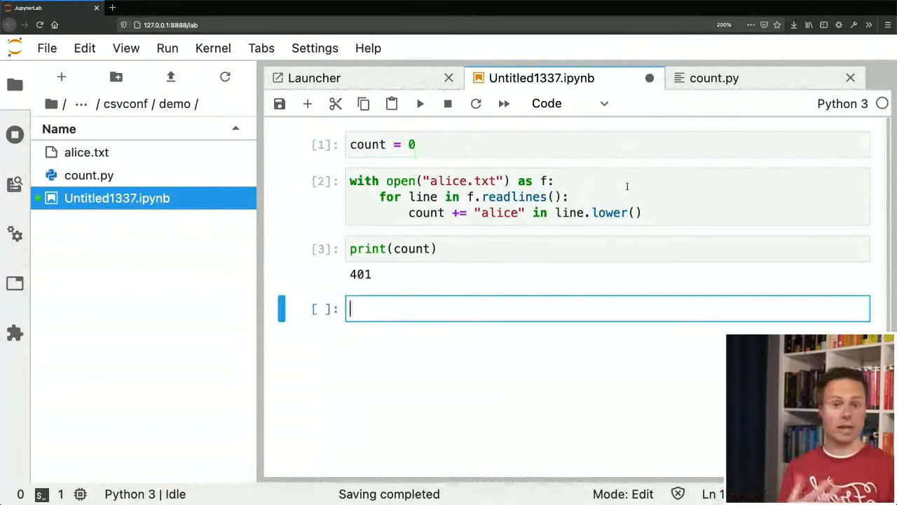
left_click(715, 78)
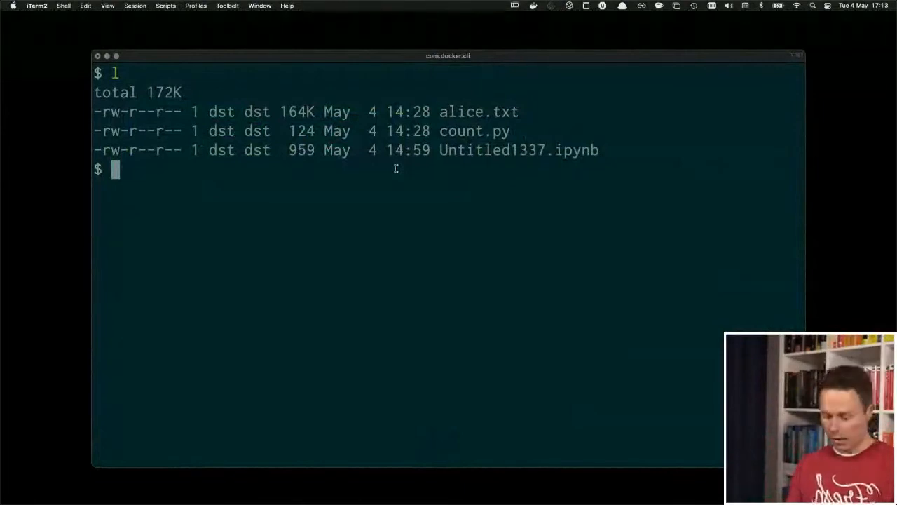
Run python count.py printing 401, then grep -c alice alice.txt as a cross-check.
type("python")
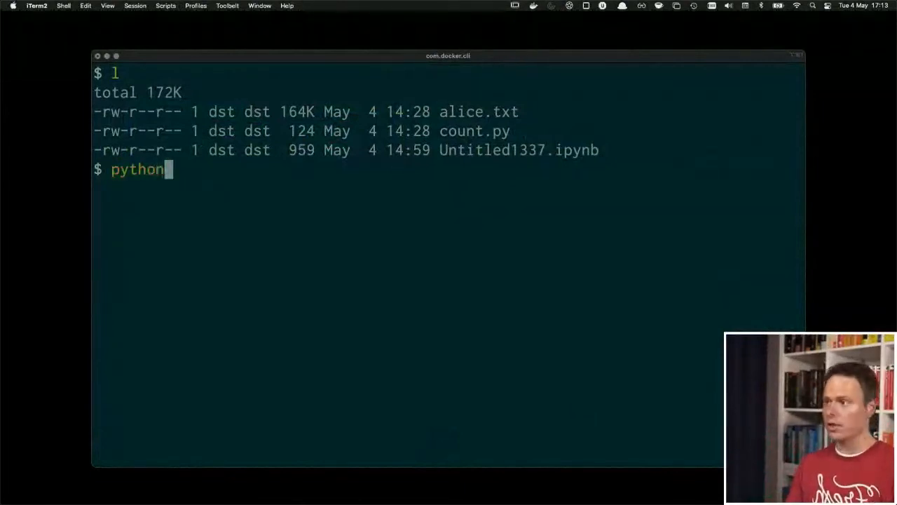
type("count.py")
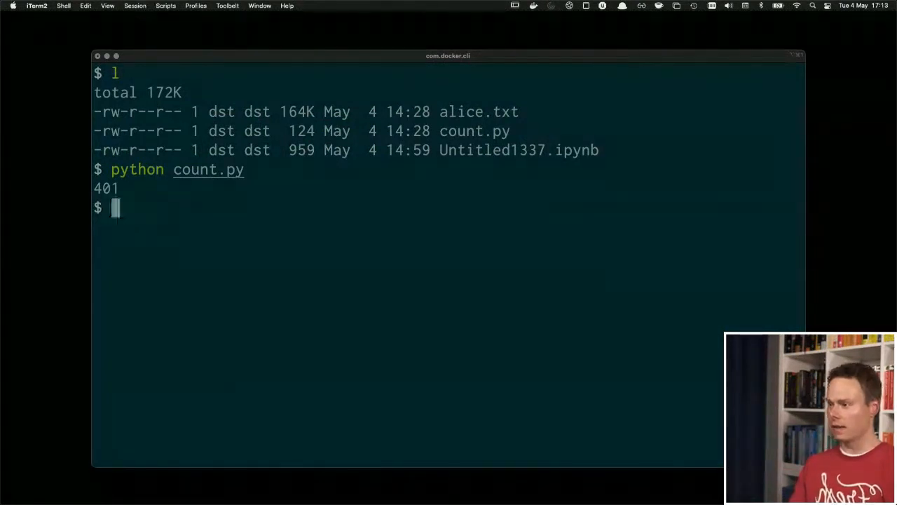
type("grep -c alin")
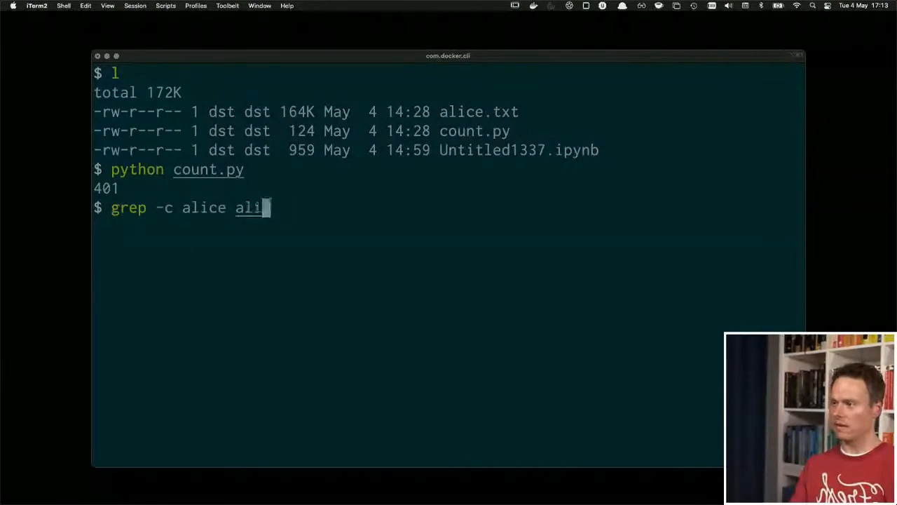
type("ce.txt")
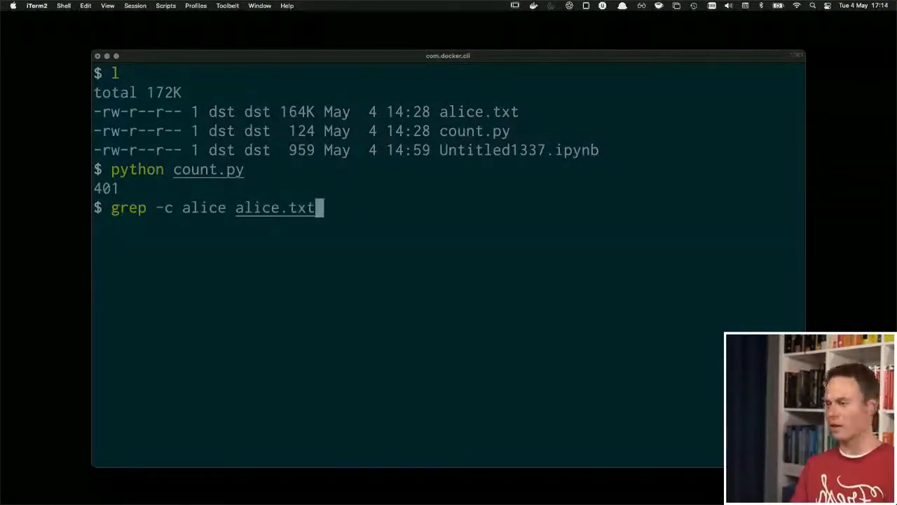
key("Enter")
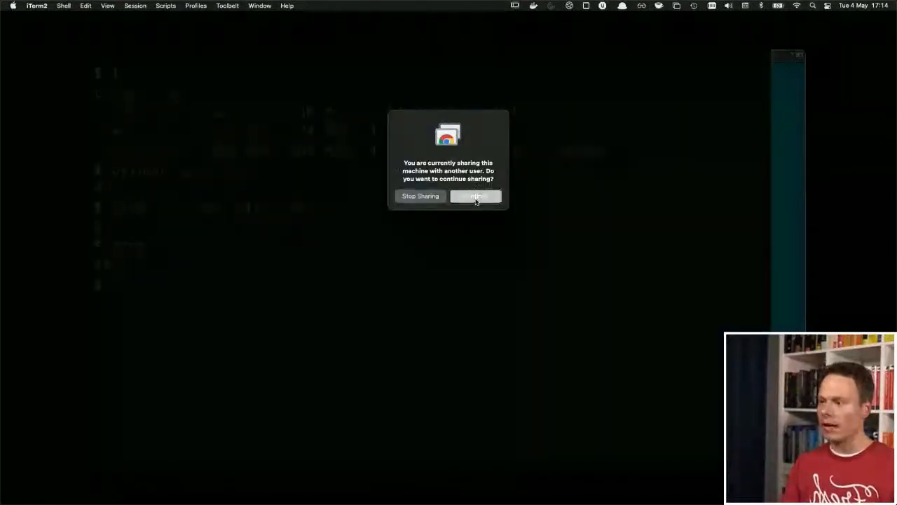
Keep screen sharing running and start a case-insensitive grep count of alice.
left_click(475, 196)
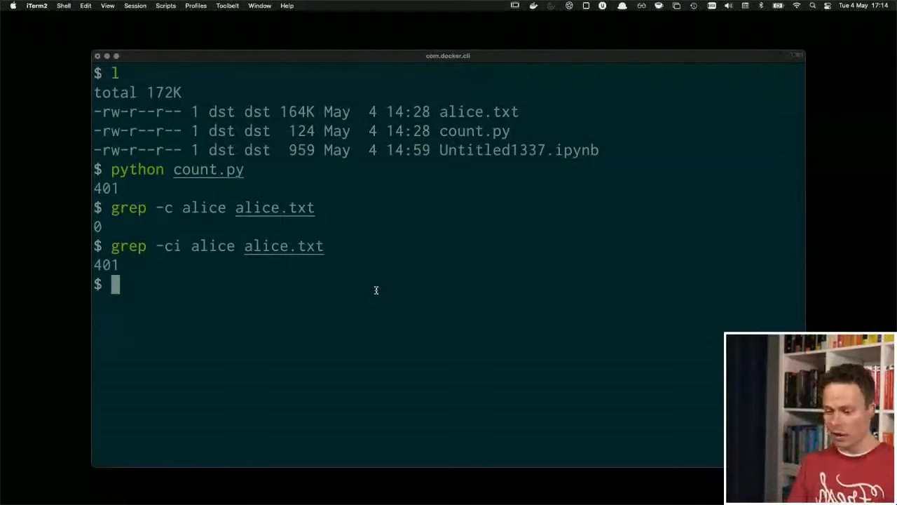
mouse_move(349, 293)
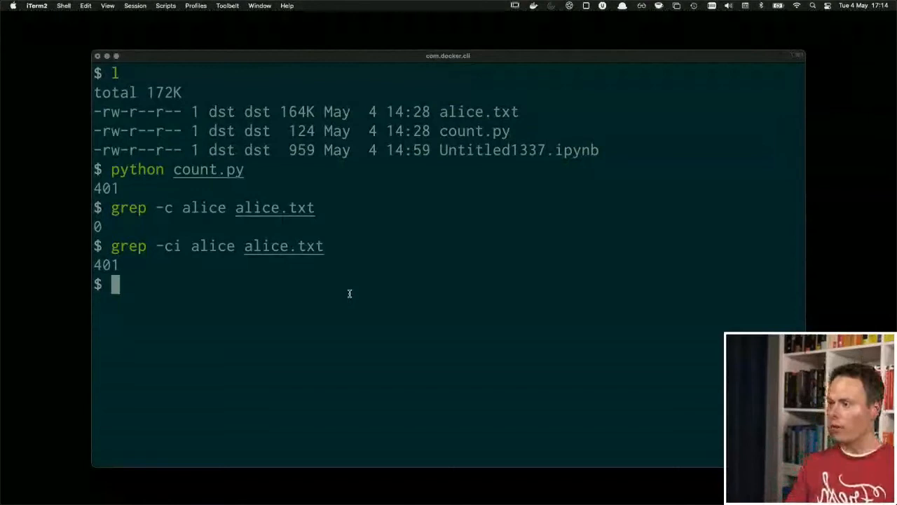
type("na")
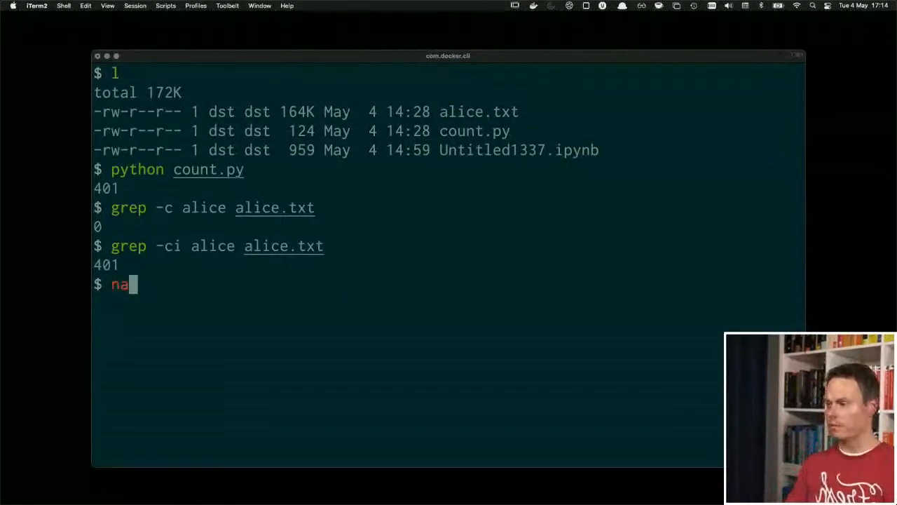
Look over alice.txt and count.py in nano, closing the editor afterwards.
type("no alice.tx")
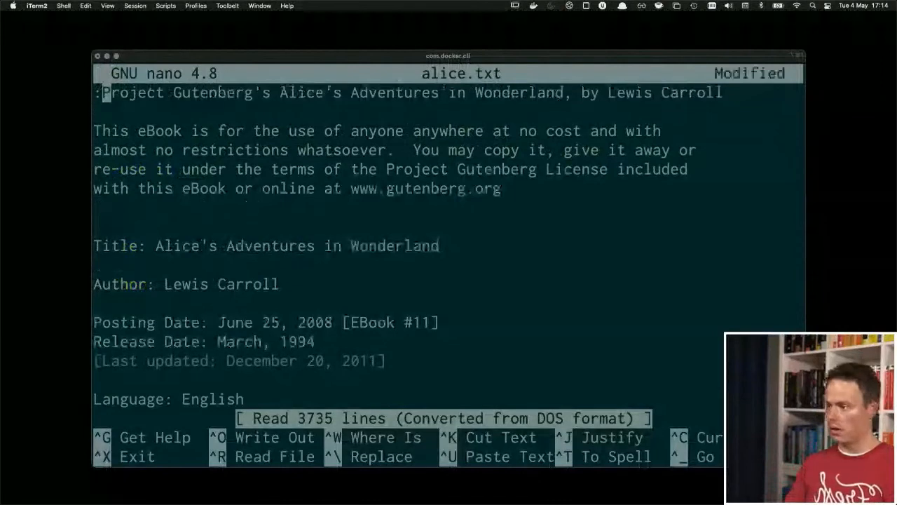
key("ctrl+x")
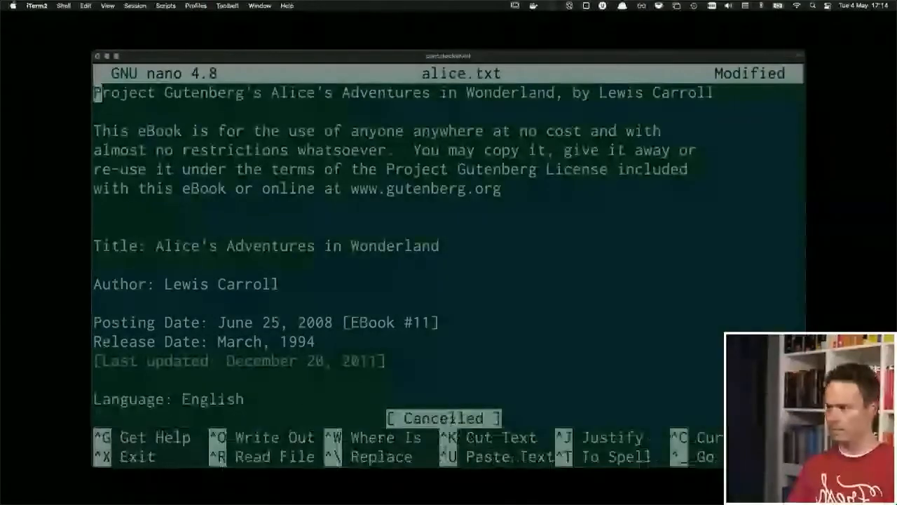
key("ctrl+x")
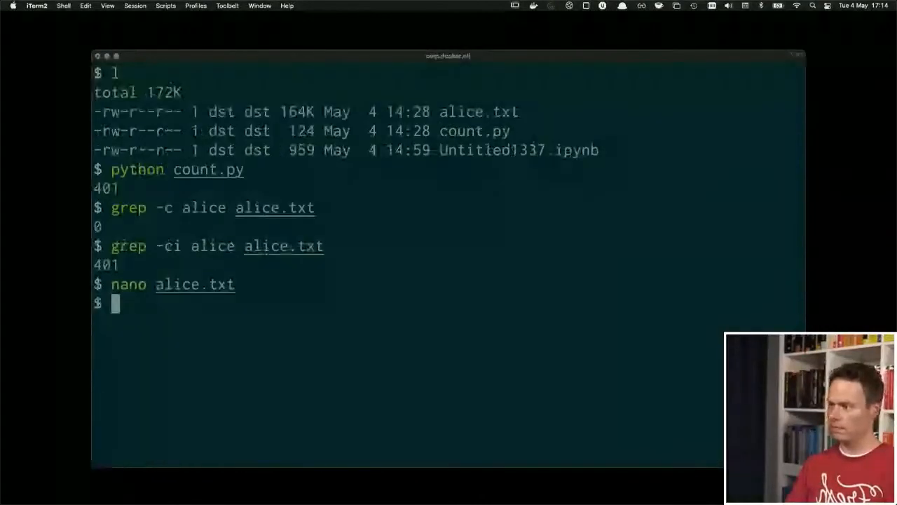
type("nano cou")
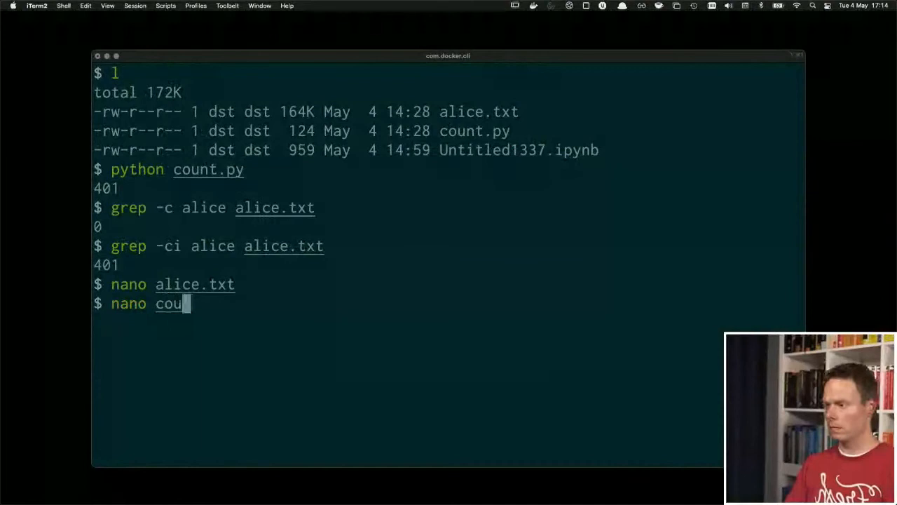
type("nt.py")
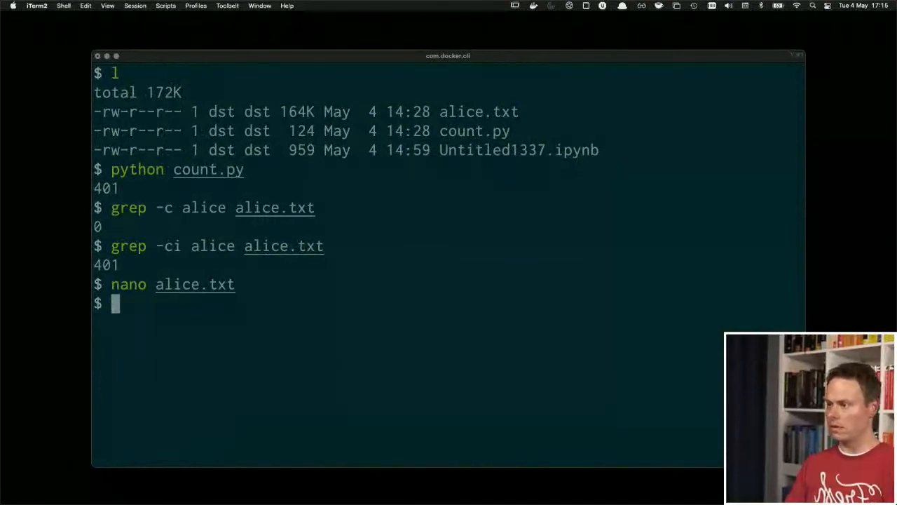
Copy ../01-count.py into the demo folder and display it with bat.
type("cp ../")
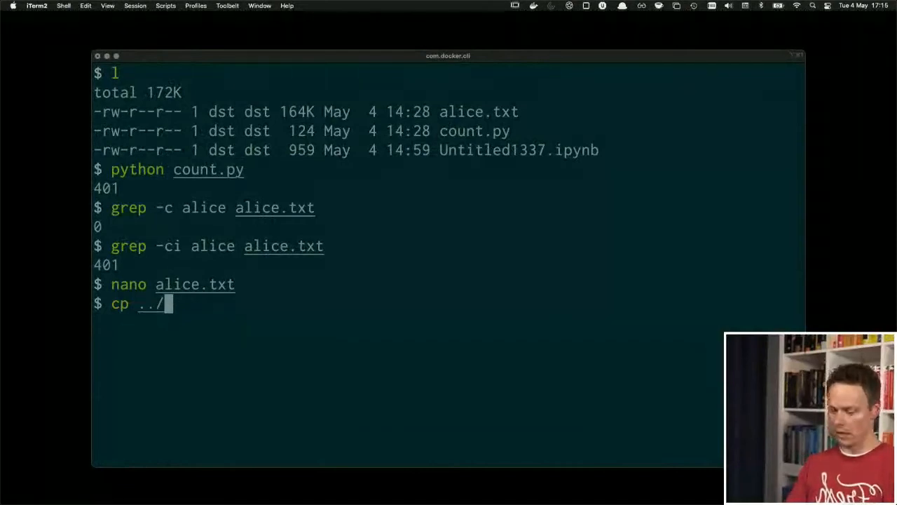
type("01-count.py")
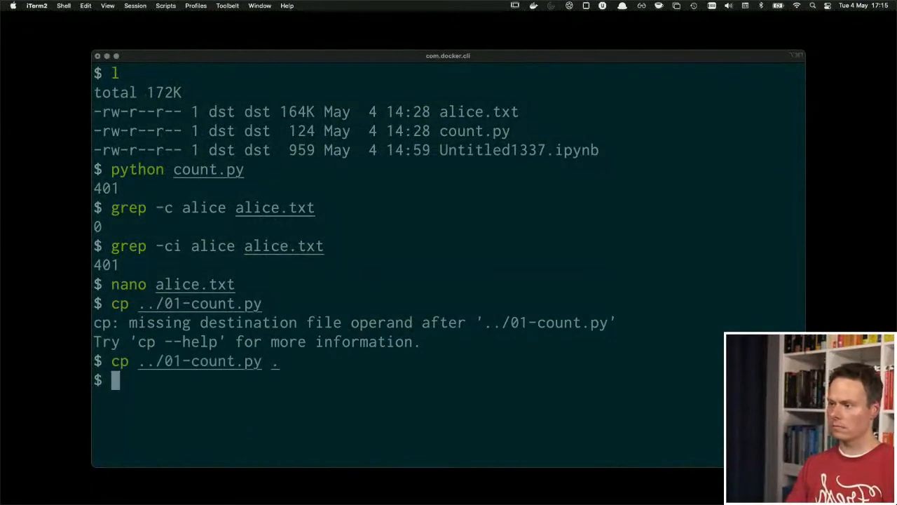
type("bat 01-count.py")
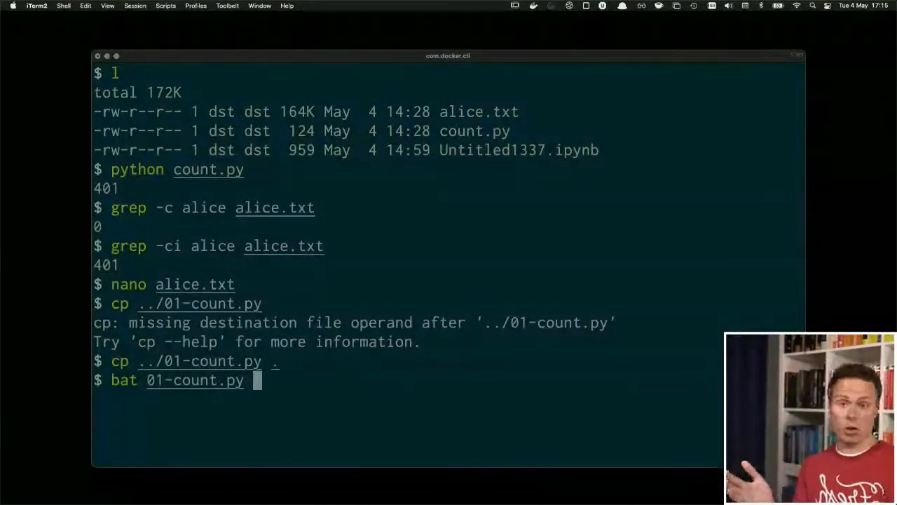
key("Return")
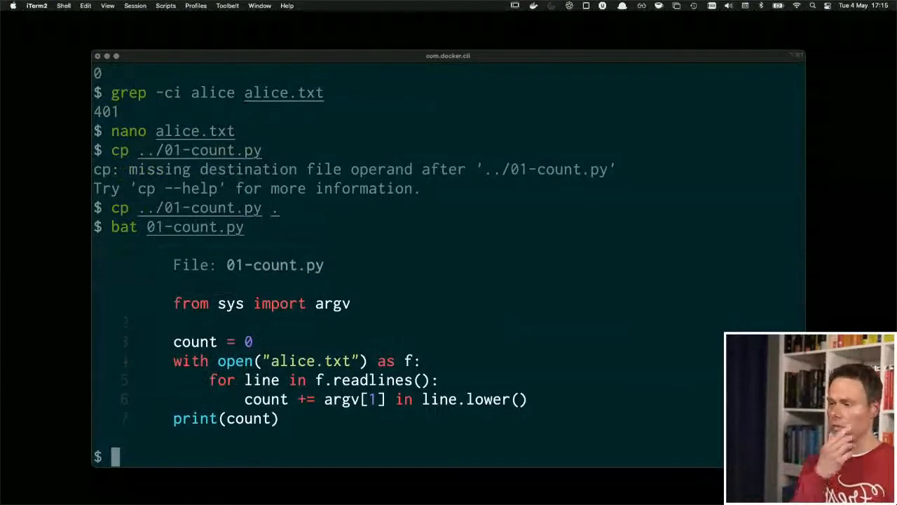
mouse_move(301, 303)
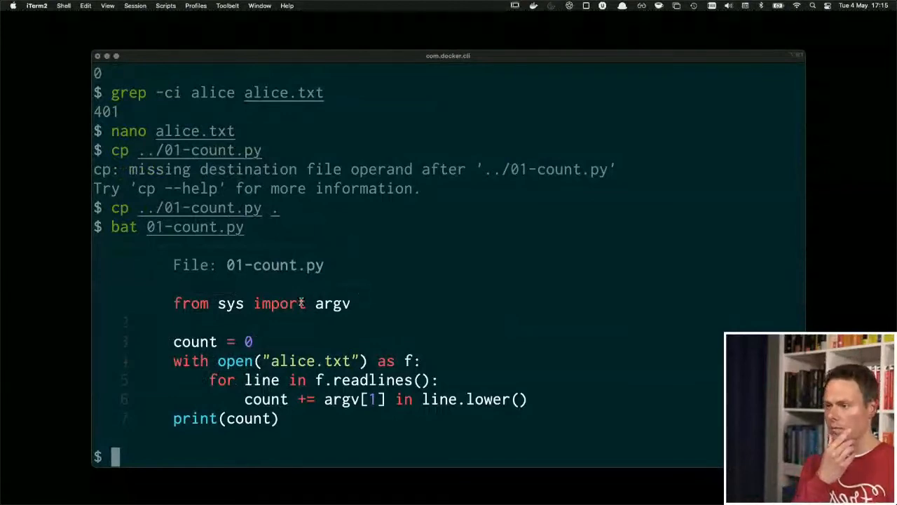
mouse_move(348, 322)
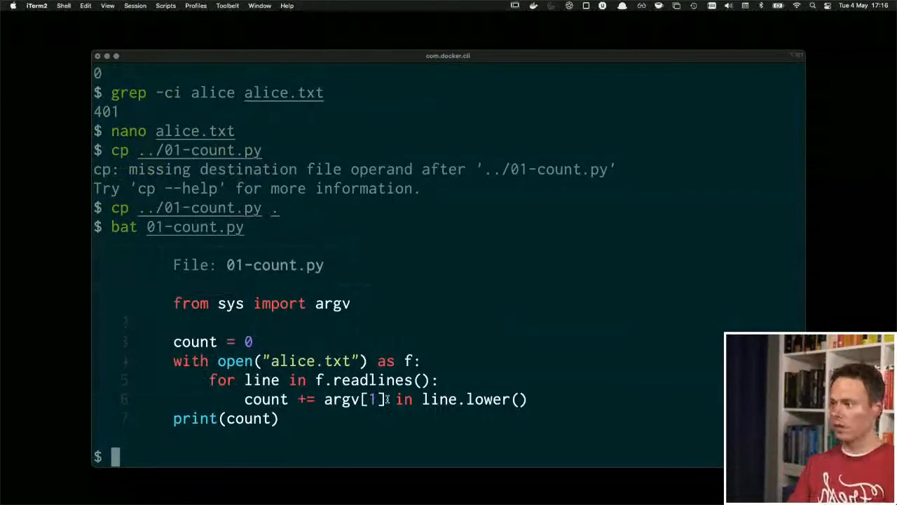
Run python 01-count.py for alice, hat and cat, getting 401, 495 and 98.
type("python 01-")
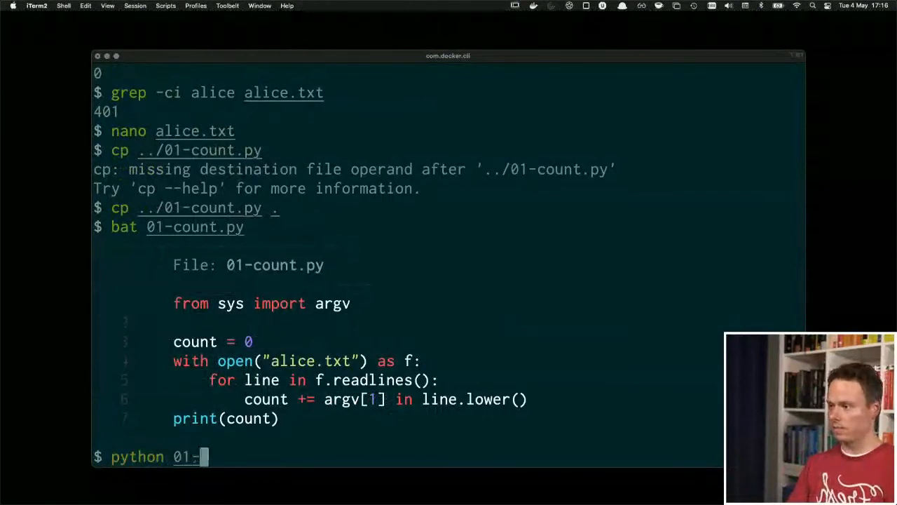
type("count.py alice")
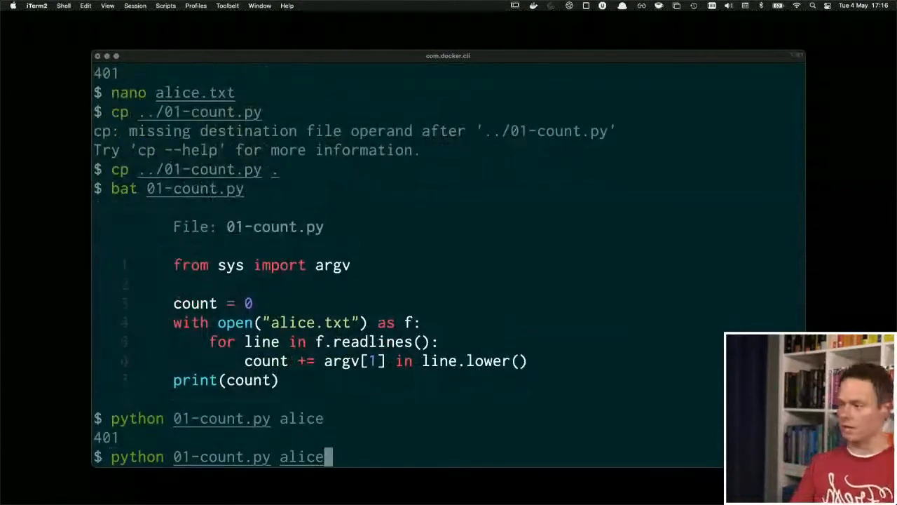
key("Backspace")
type("hat")
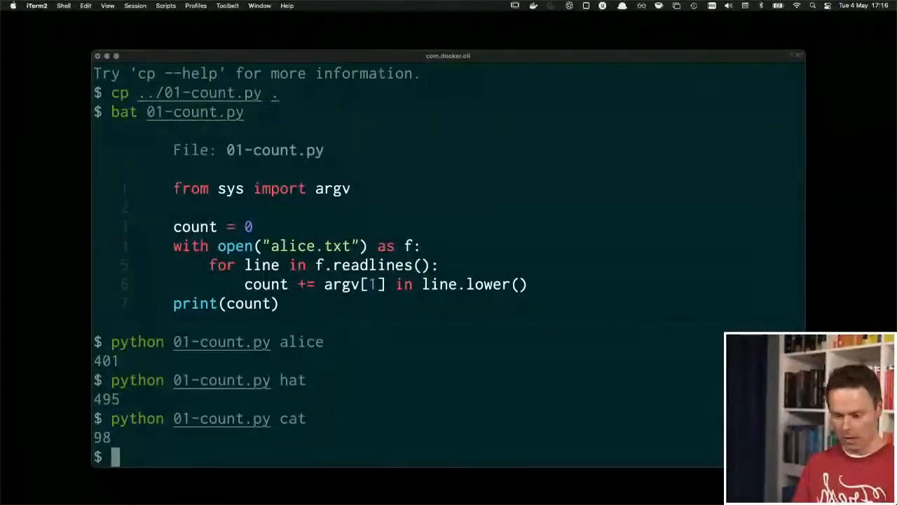
Copy ../02-count.py into the demo folder and display it with bat.
type("cp")
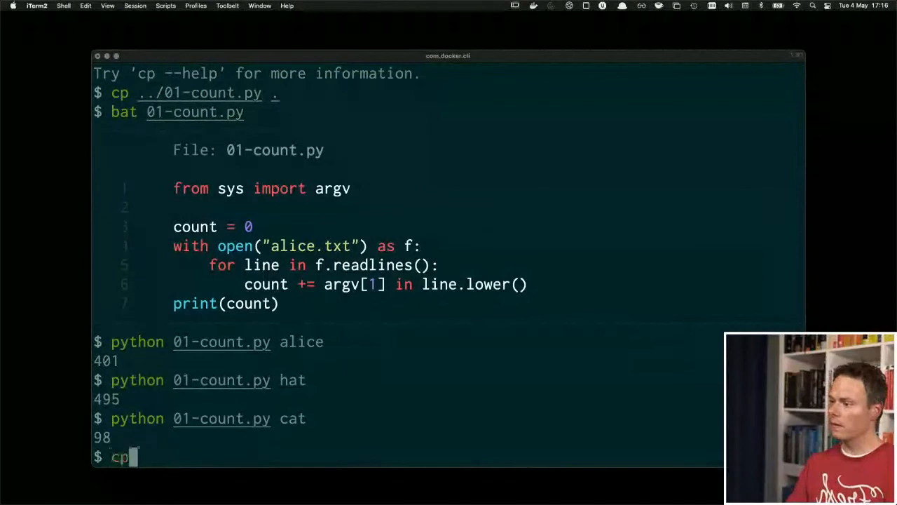
type("../02-count.py .")
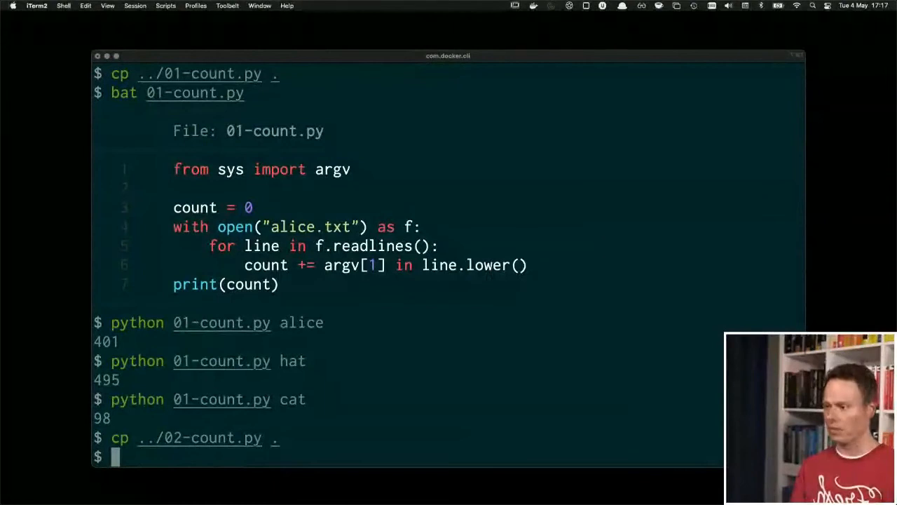
type("bat 02-count.py")
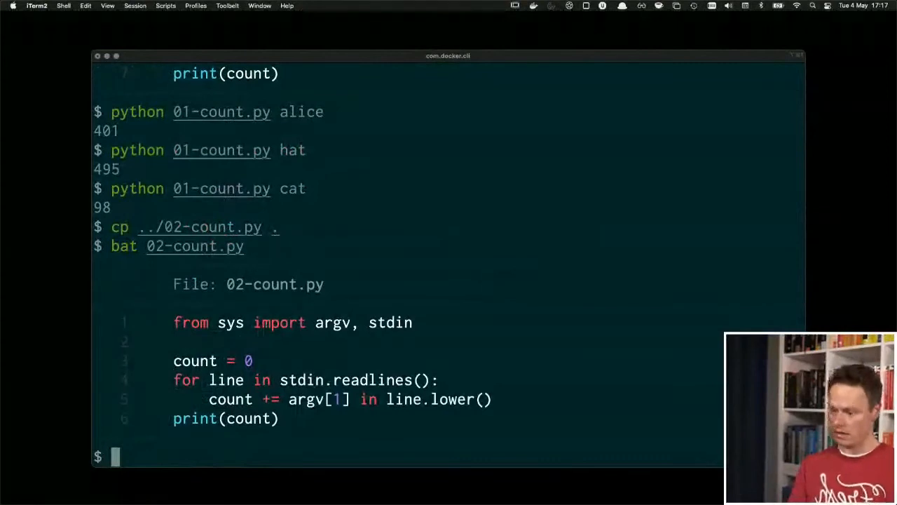
Clear the screen, page through both count scripts with bat, then quit the pager.
type("cle")
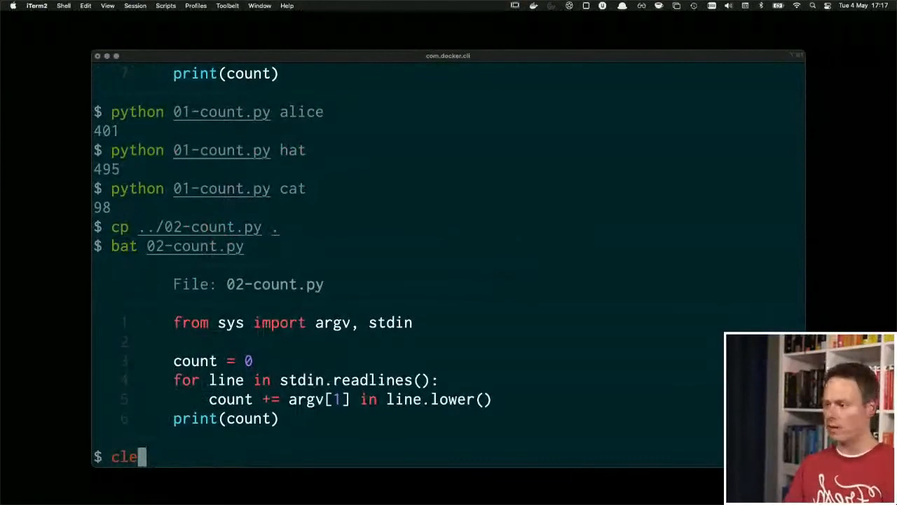
key("Enter")
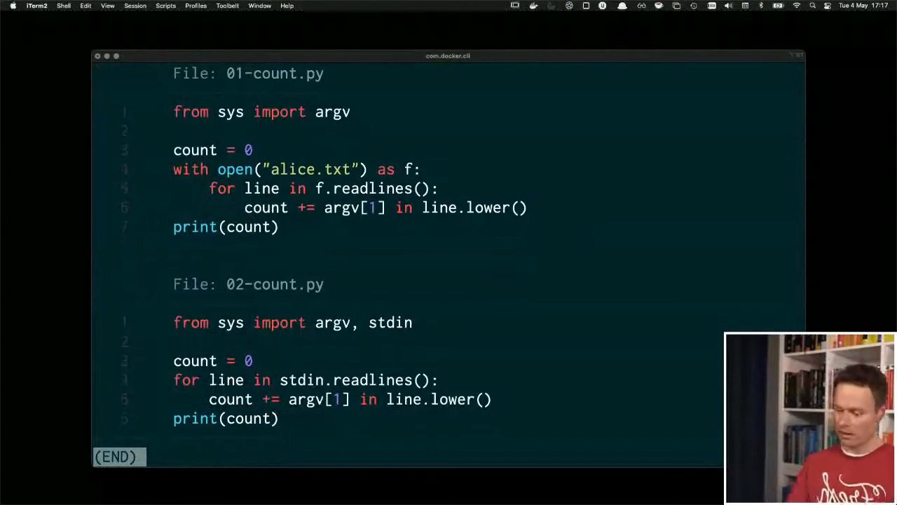
key("q")
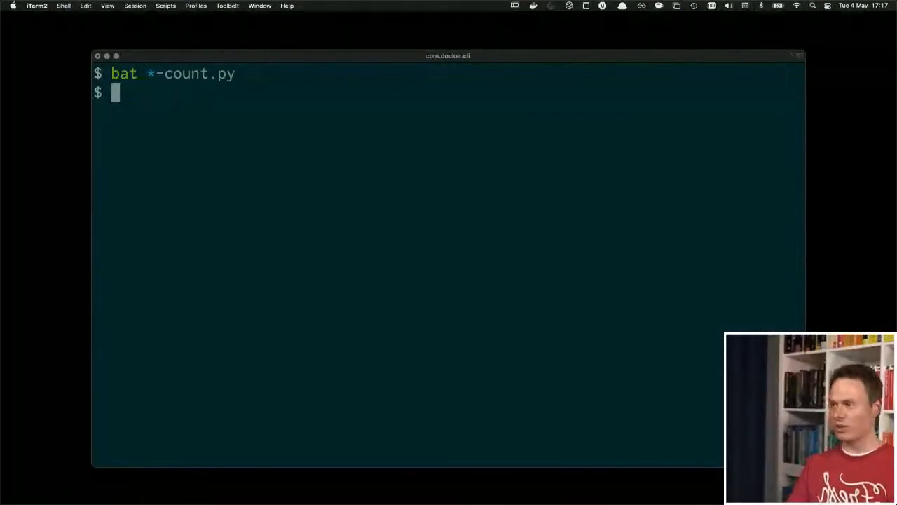
Pipe cat alice.txt into python 02-count.py alice, printing 401.
type("cat alice.txt")
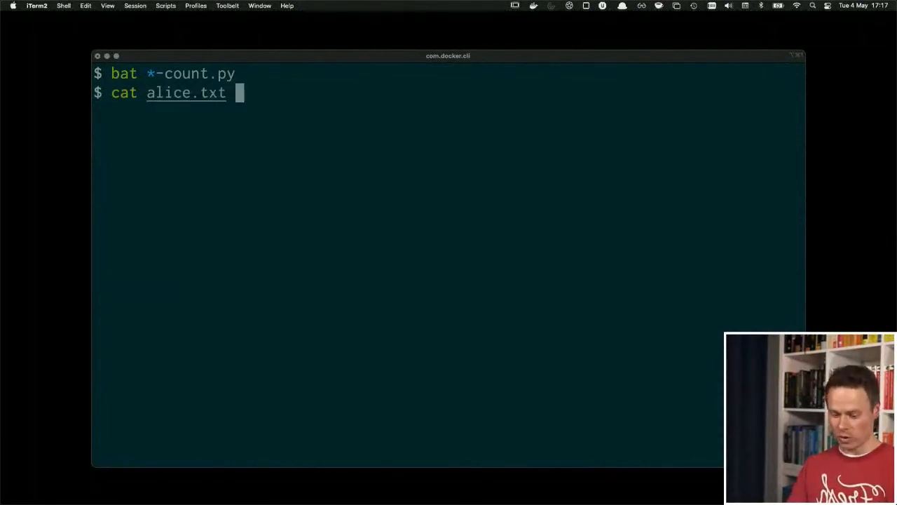
type("|")
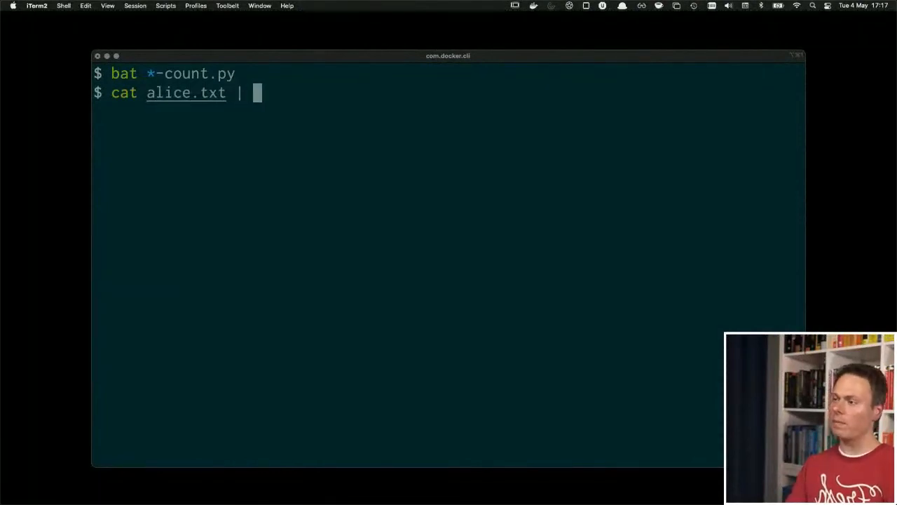
type("02")
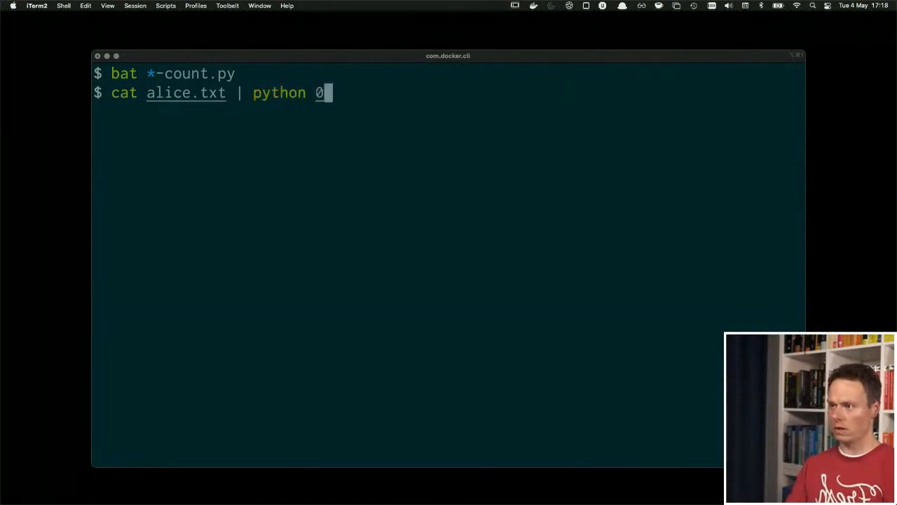
type("2-count.py alice")
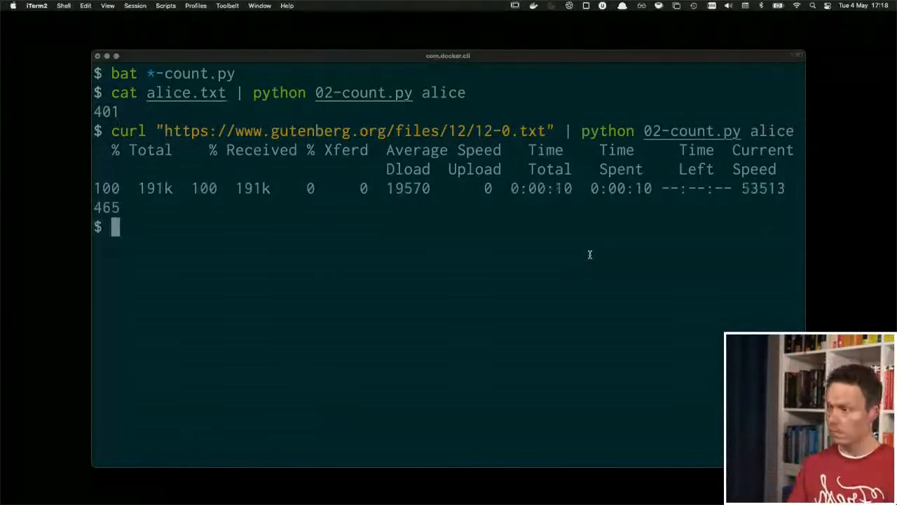
Rerun the Gutenberg curl download with -s piped into 02-count.py alice, getting 465.
key("Up")
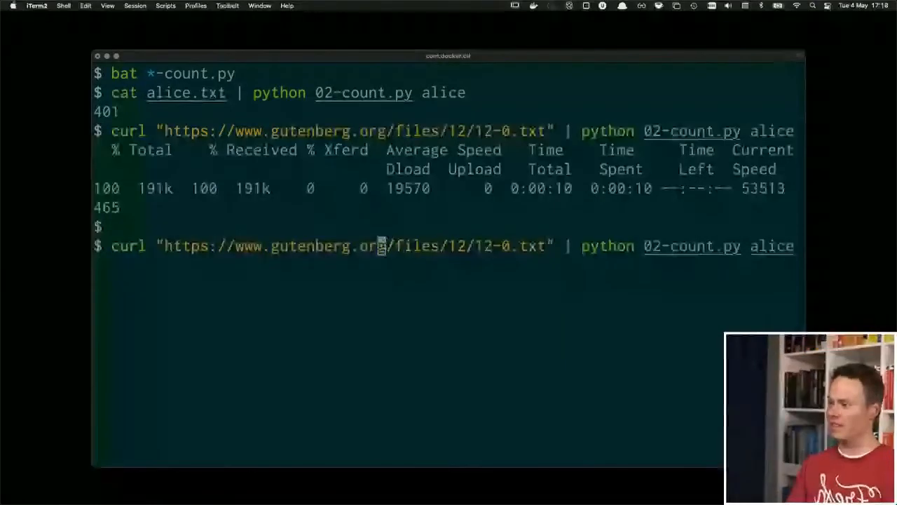
type("-s")
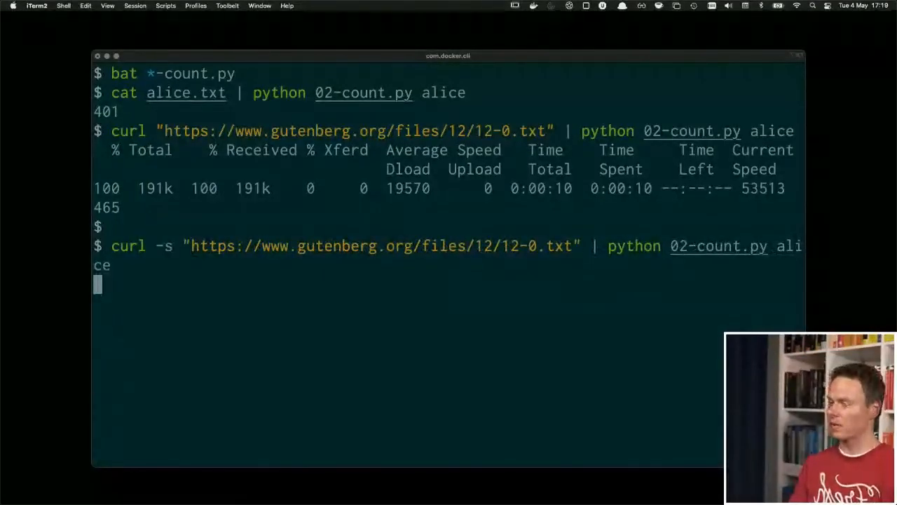
mouse_move(571, 285)
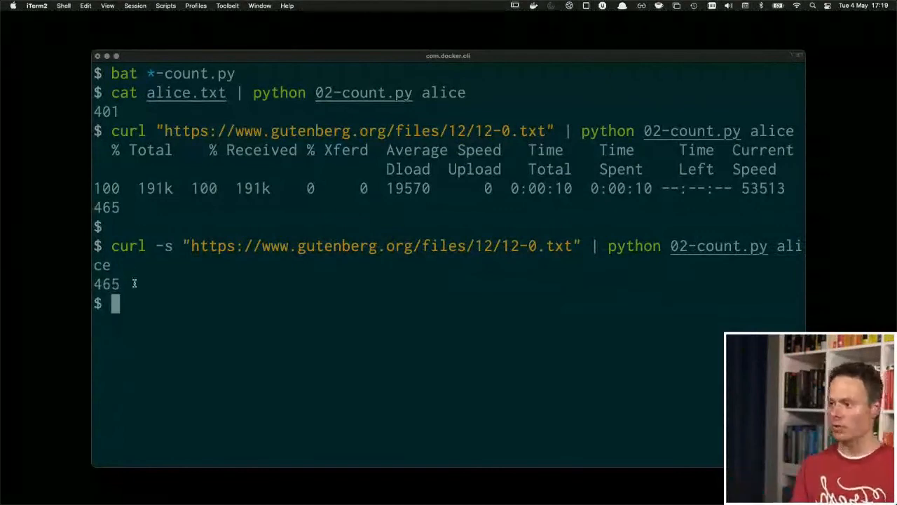
mouse_move(258, 314)
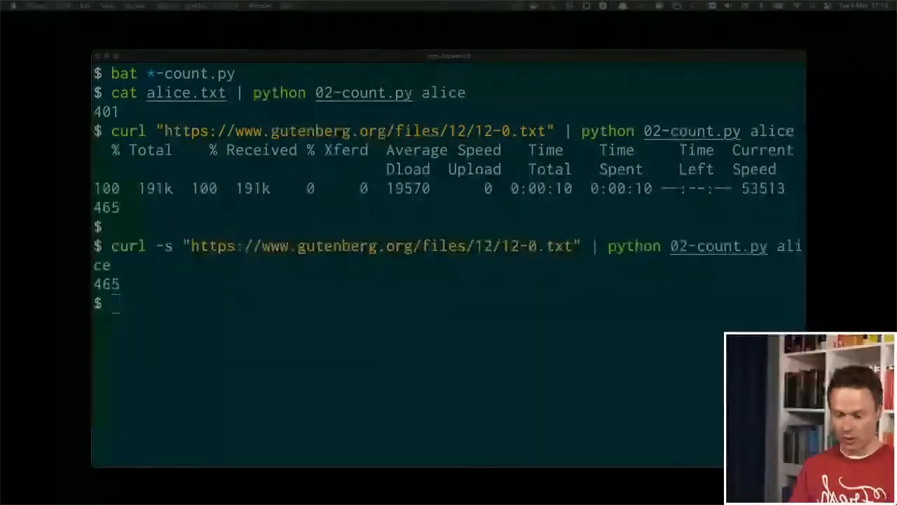
Pipe seq 100 into python 02-count.py 3, printing 19.
type("seq")
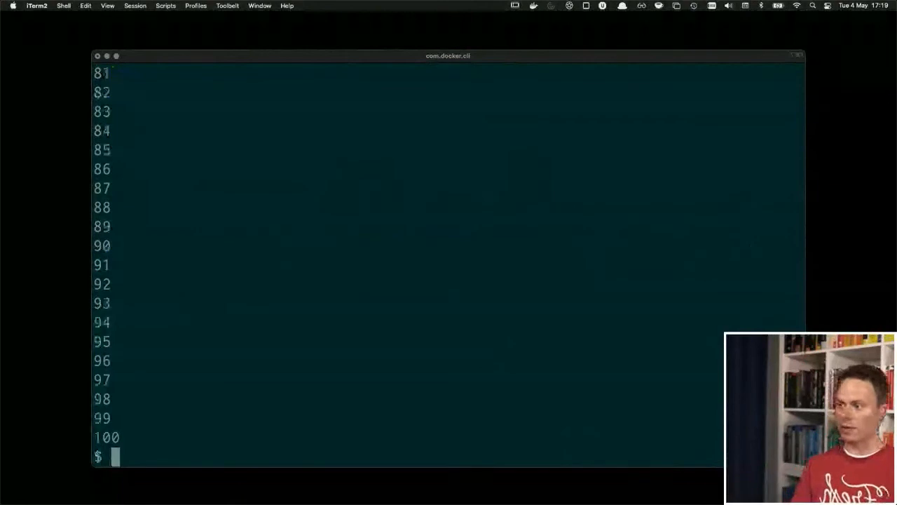
type("seq 100")
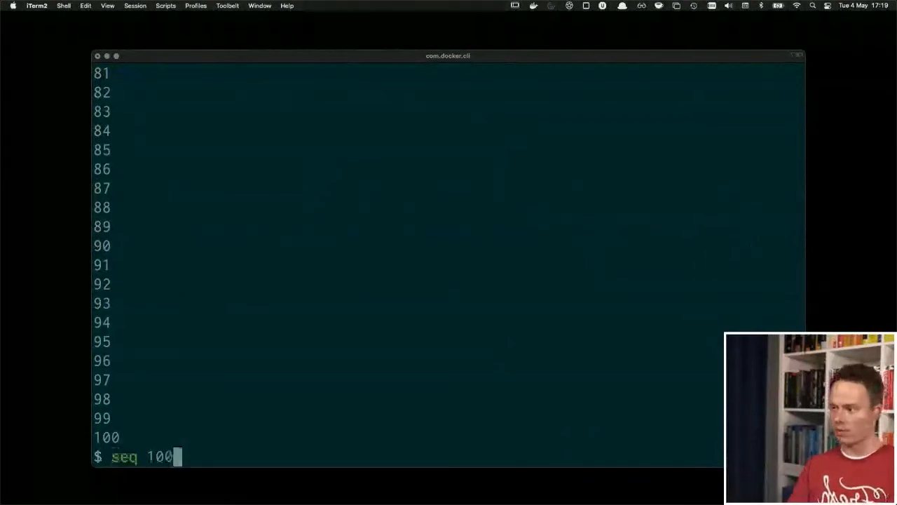
type("| python")
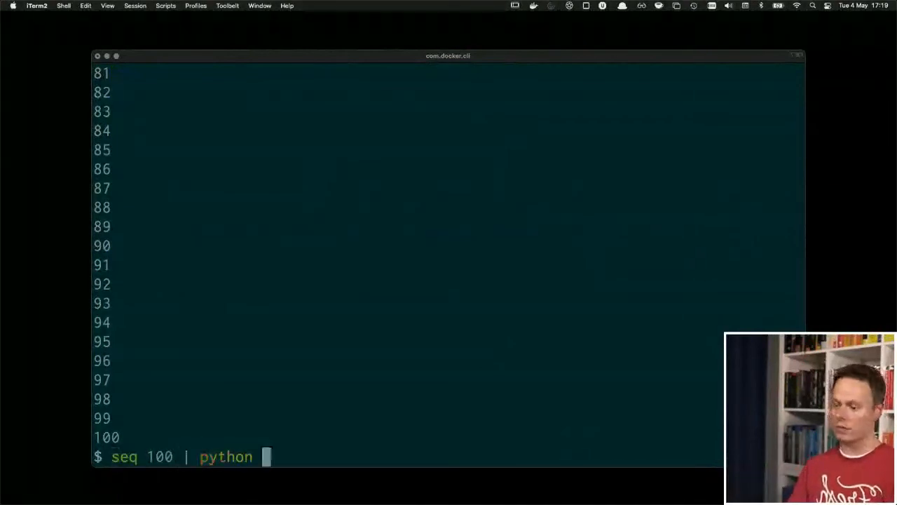
type("02-cou")
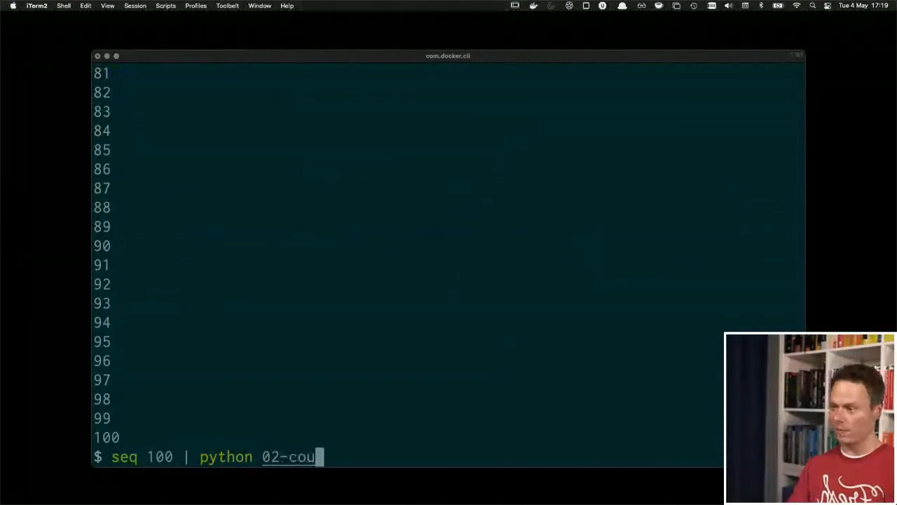
type("nt.py 3")
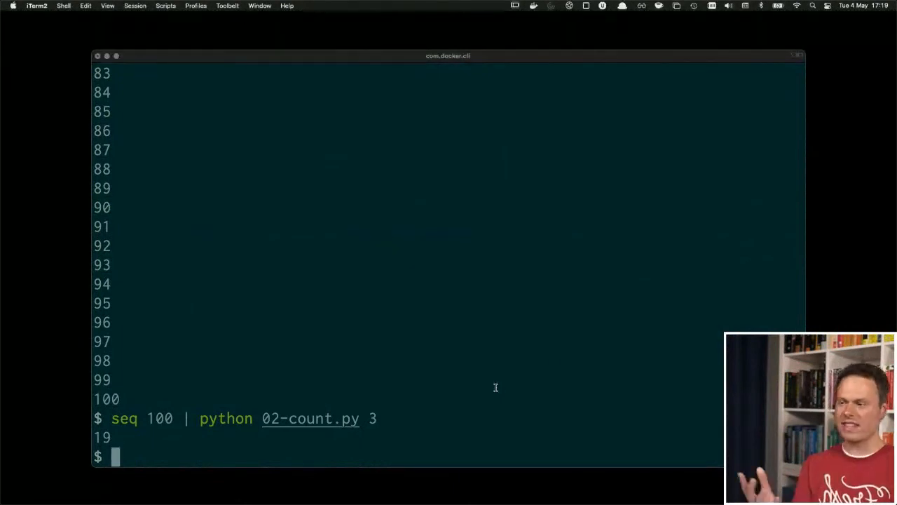
mouse_move(337, 419)
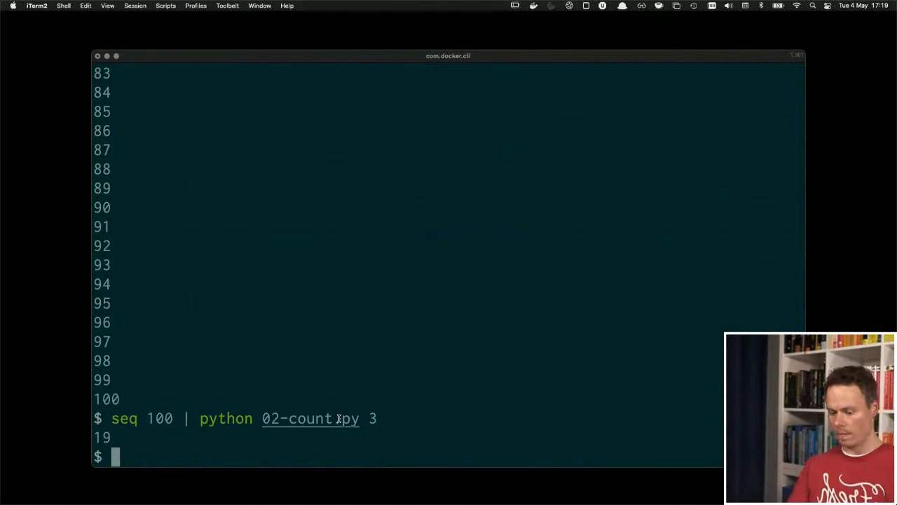
Copy ../03-count.py into the demo folder and display it with bat.
type("cp 03-")
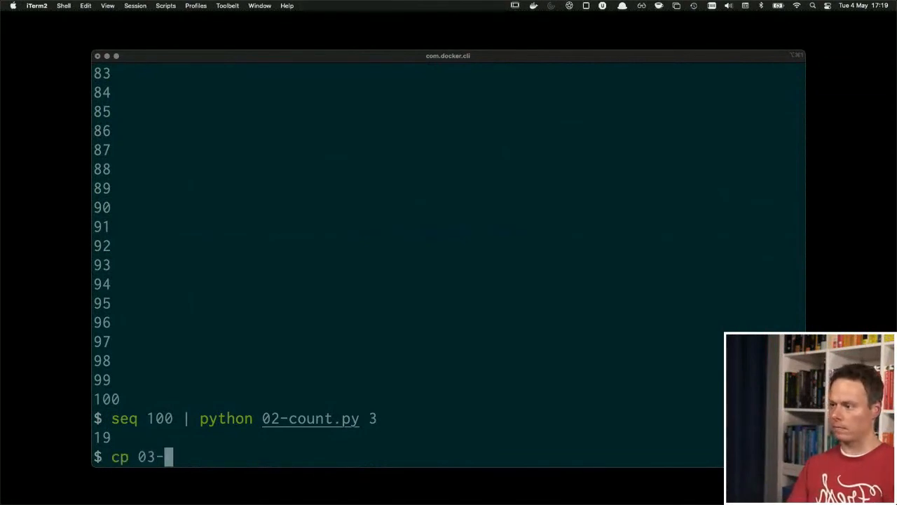
type("../0")
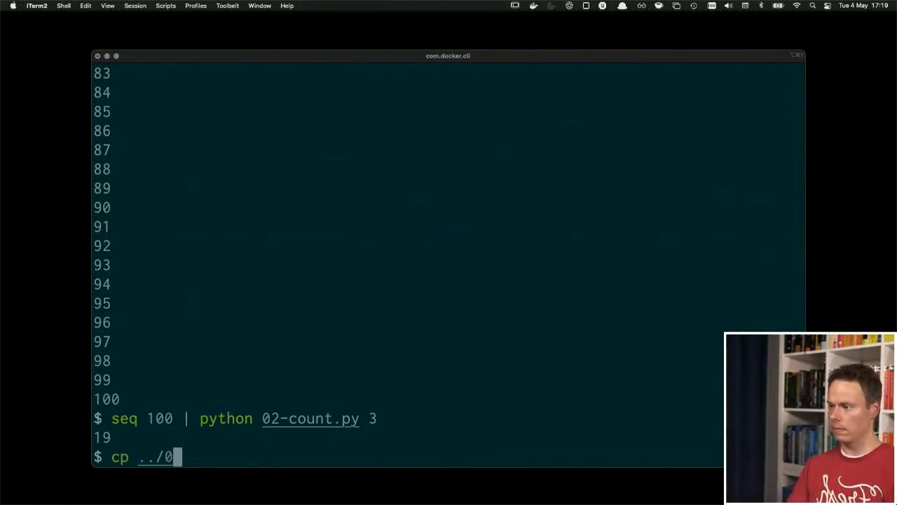
type("3-count.py")
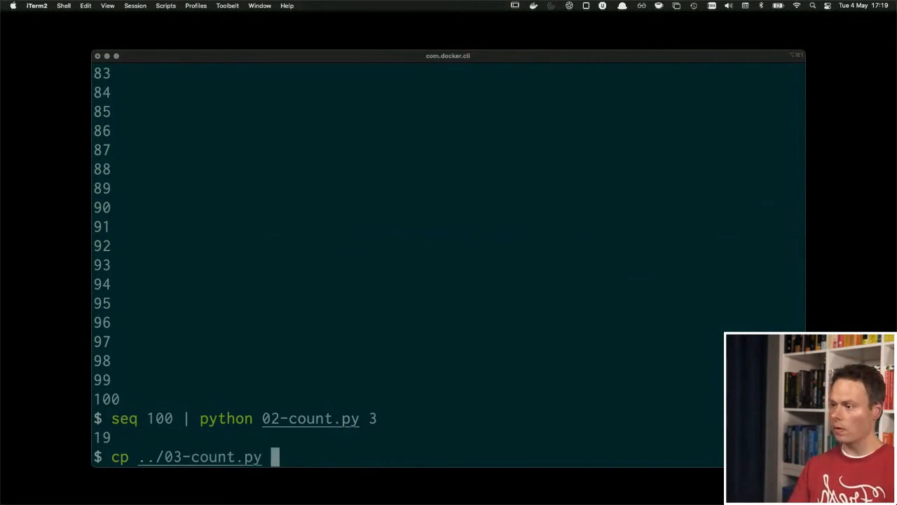
type("bat 03-")
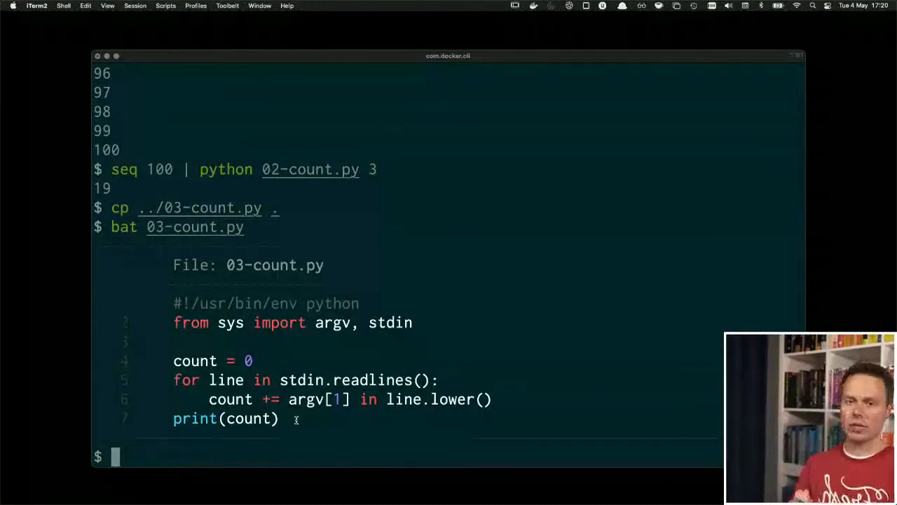
Make 03-count.py executable with chmod u+x.
type("chmo")
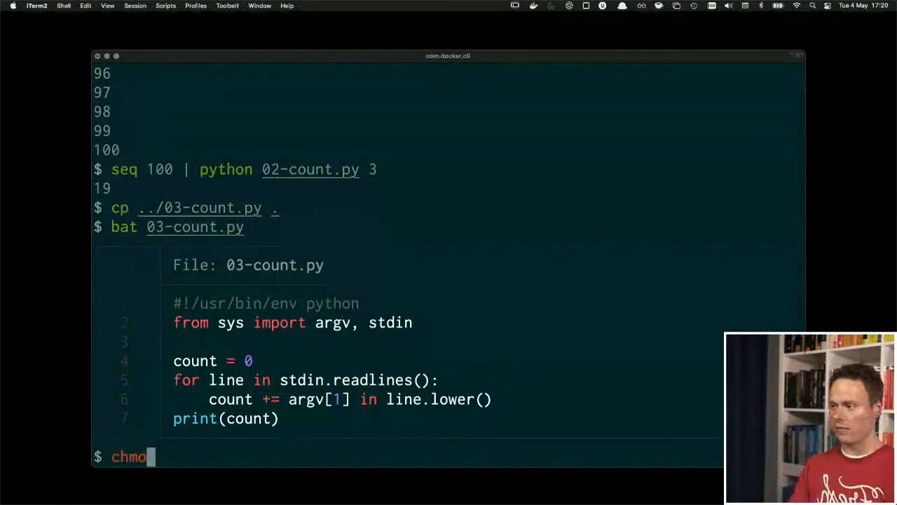
type("d u+x")
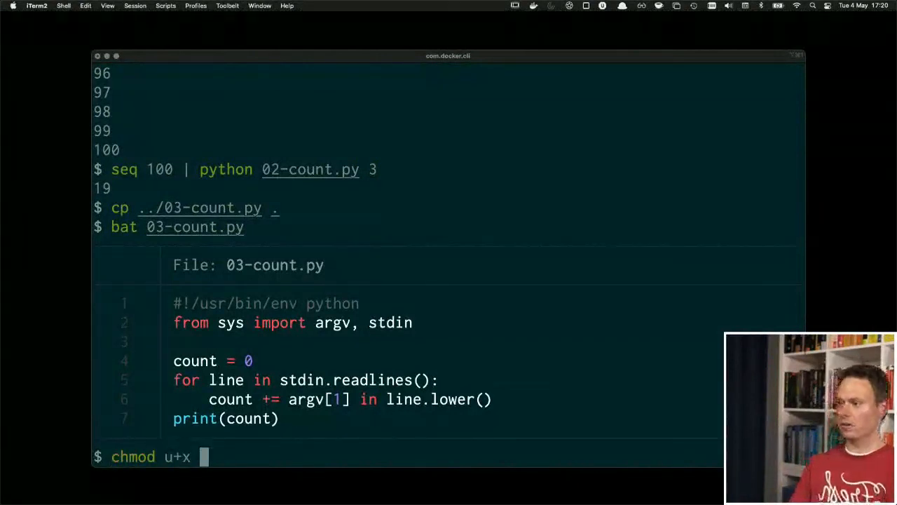
key("Enter")
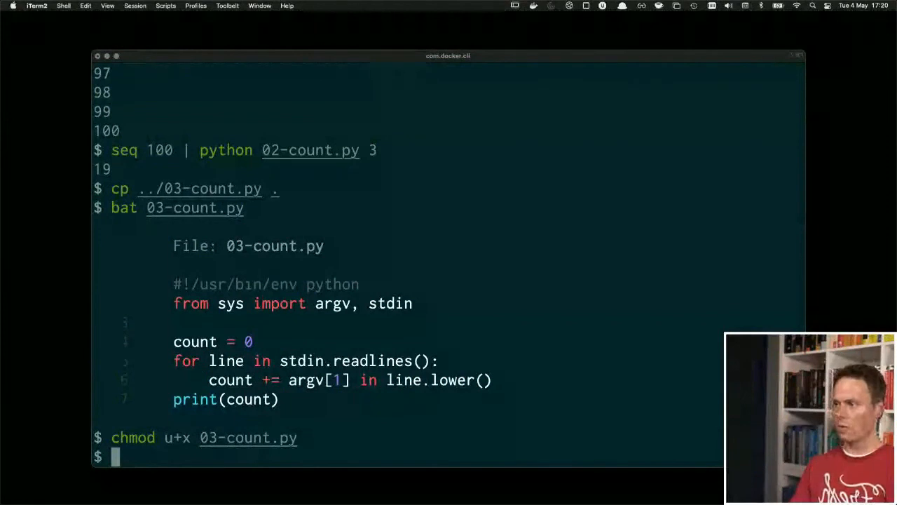
Run cat alice.txt | ./03-count.py hat, printing 495.
type("cat alice")
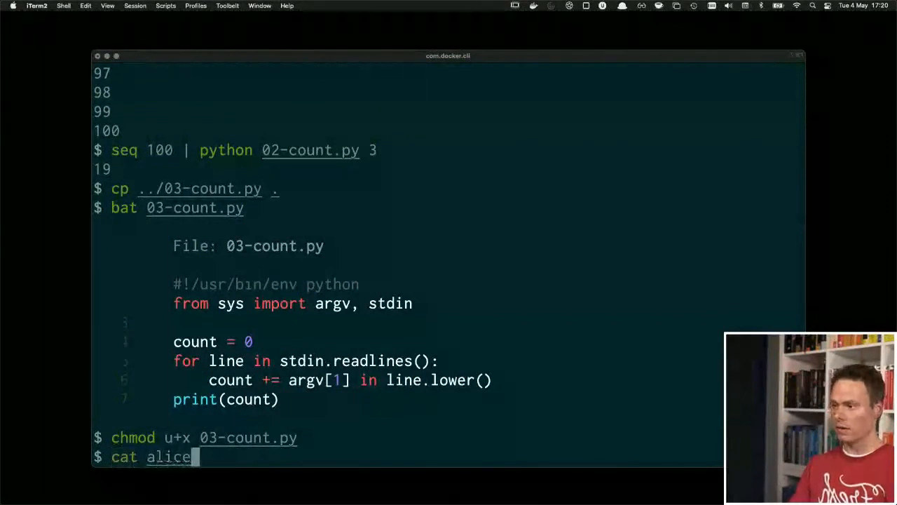
type(".txt| .")
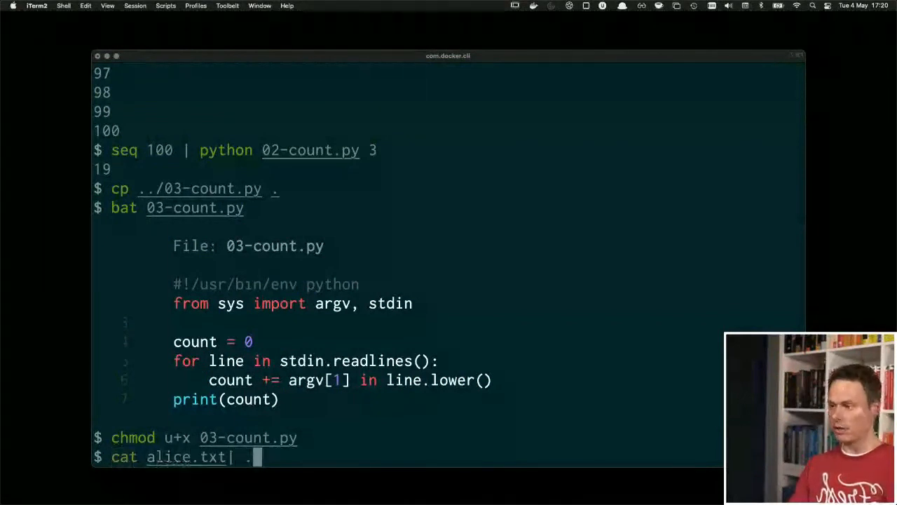
type("/03-count.py")
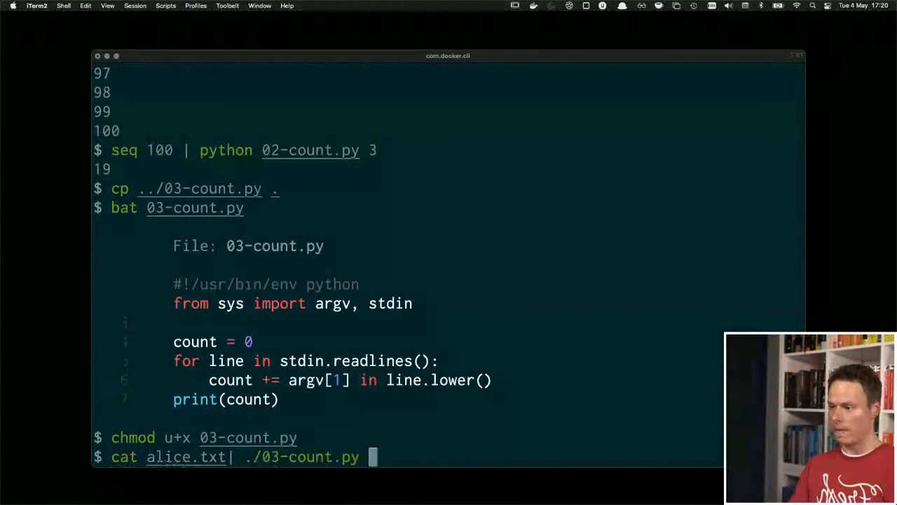
key("Return")
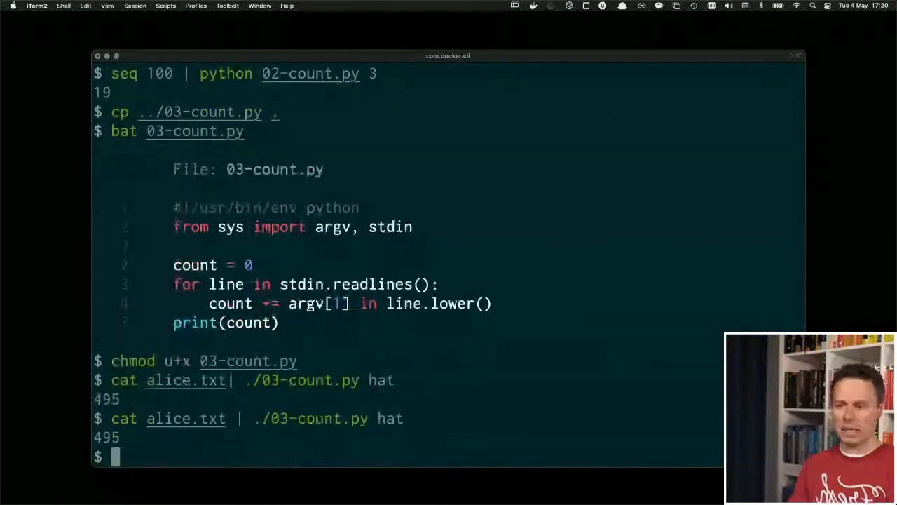
Rename 03-count.py to count and run it on piped alice.txt with hat, printing 495.
type("mv 03-count.py")
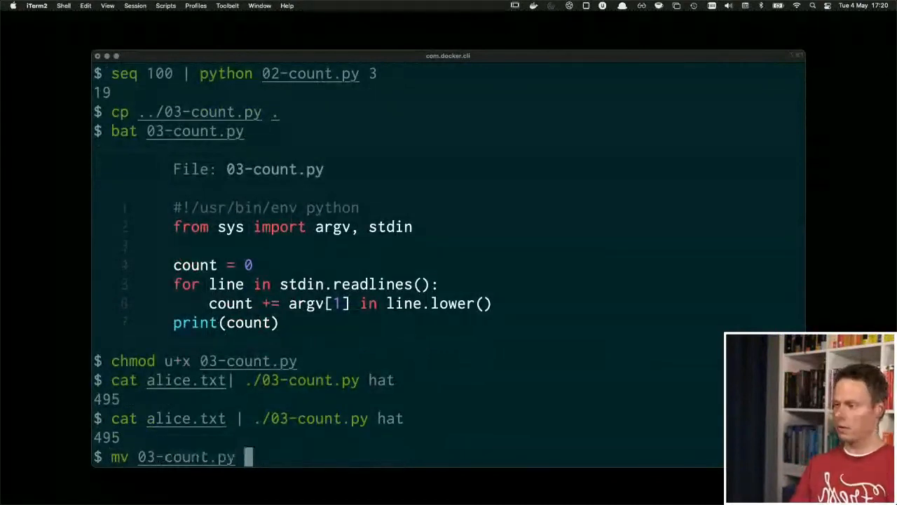
type("count")
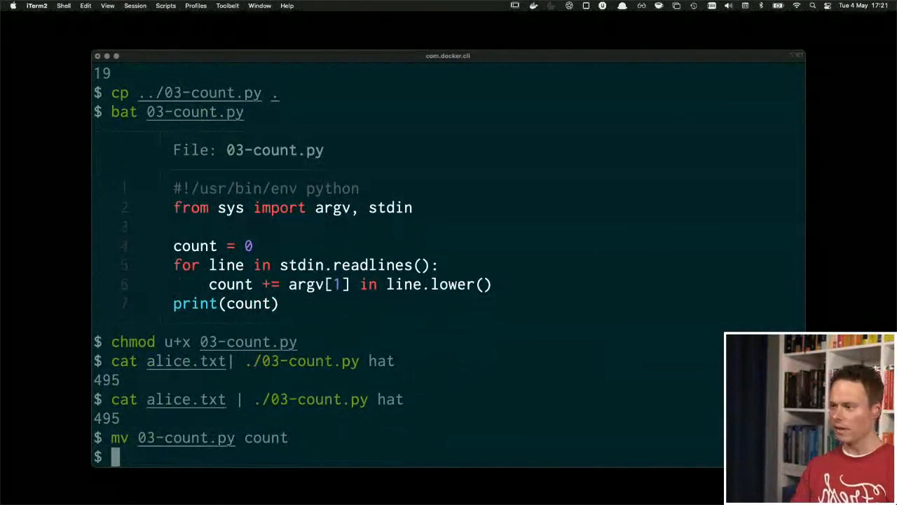
type("cat alice.txt | ./03-count.py hat")
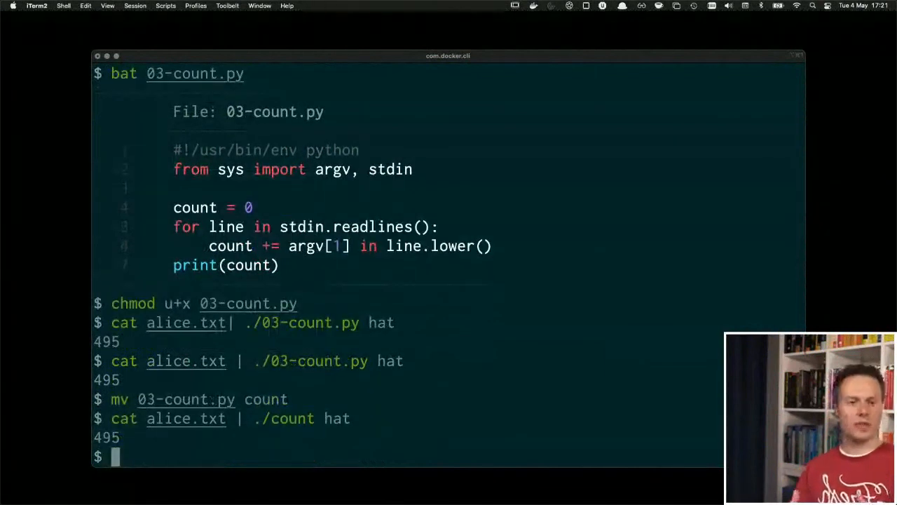
mouse_move(284, 444)
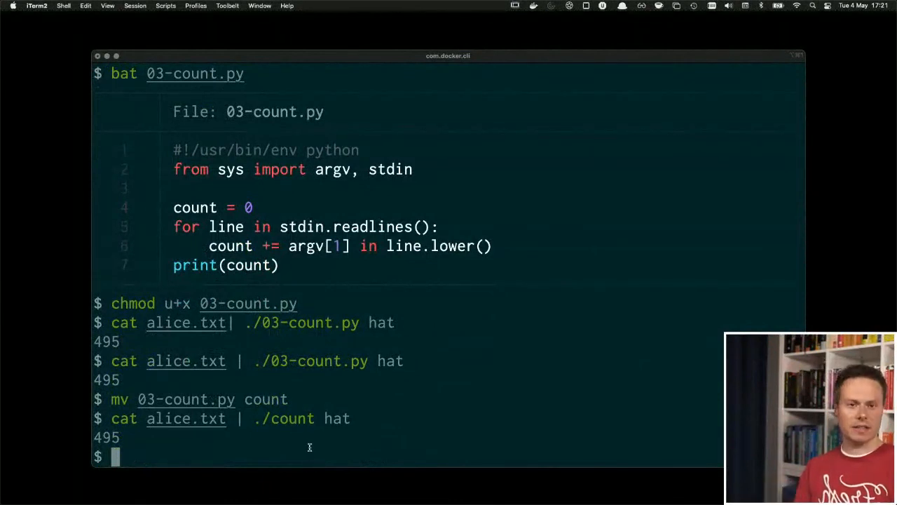
mouse_move(359, 426)
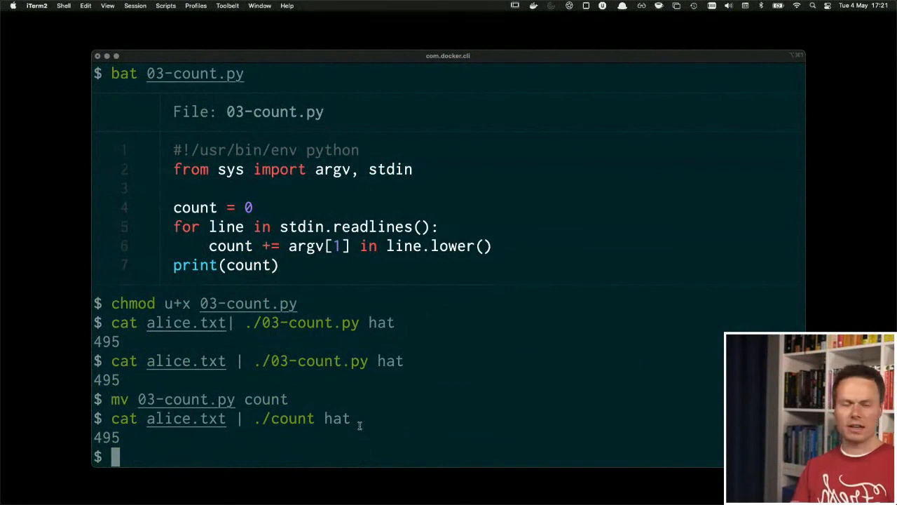